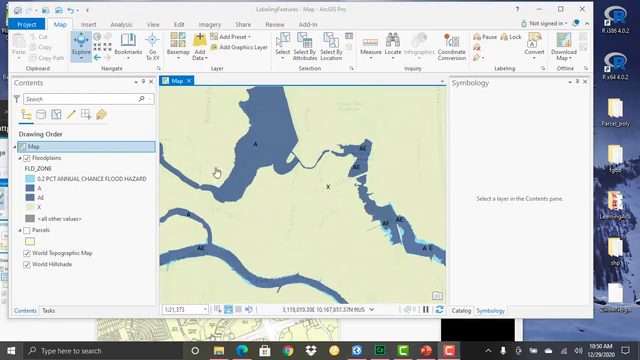
{"action": "mouse_move", "coordinate": [258, 189]}
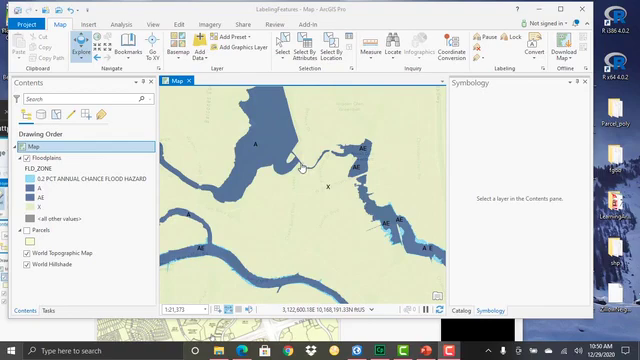
{"action": "mouse_move", "coordinate": [328, 183]}
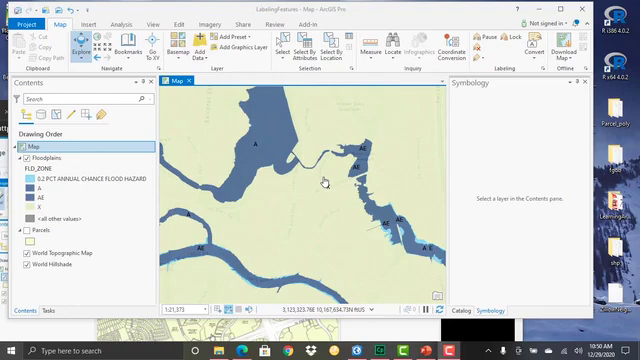
- Fix the Map's reference scale at the current scale, then zoom out to confirm zone code labels shrink
{"action": "scroll", "scroll_direction": "down", "scroll_amount": 3}
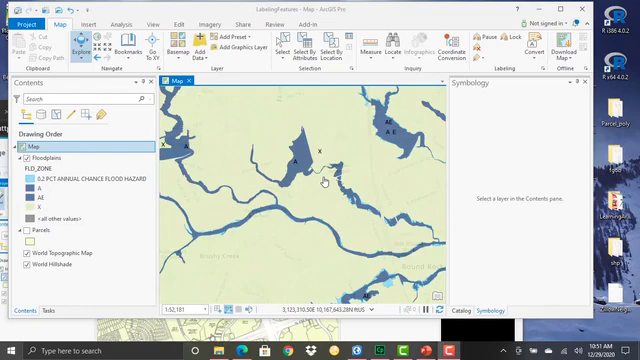
{"action": "mouse_move", "coordinate": [323, 178]}
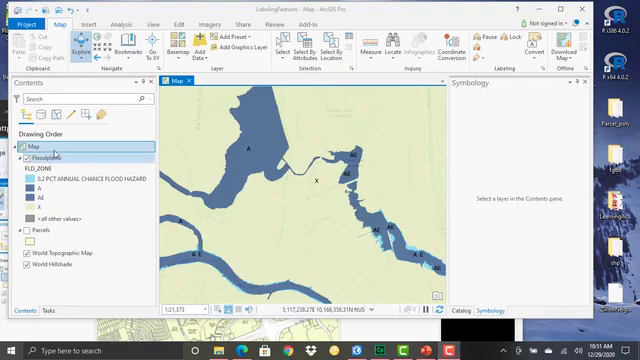
{"action": "right_click", "coordinate": [43, 148]}
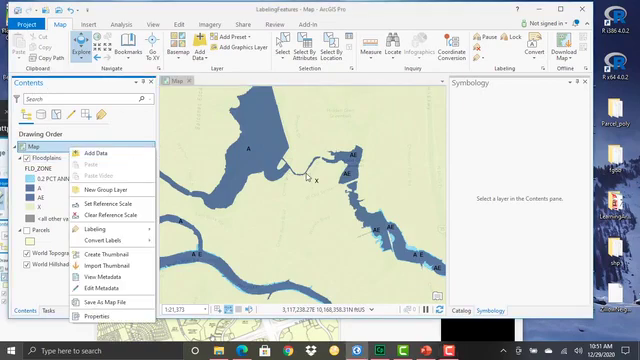
{"action": "mouse_move", "coordinate": [316, 192]}
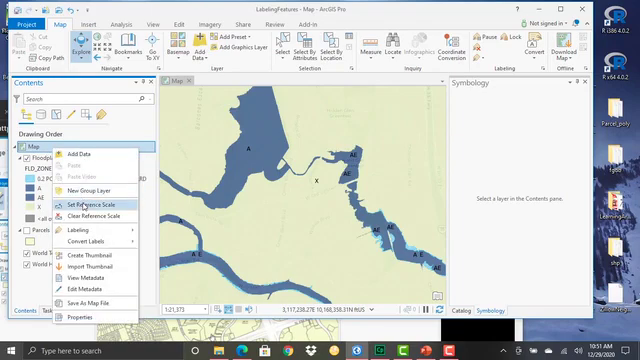
{"action": "mouse_move", "coordinate": [90, 203]}
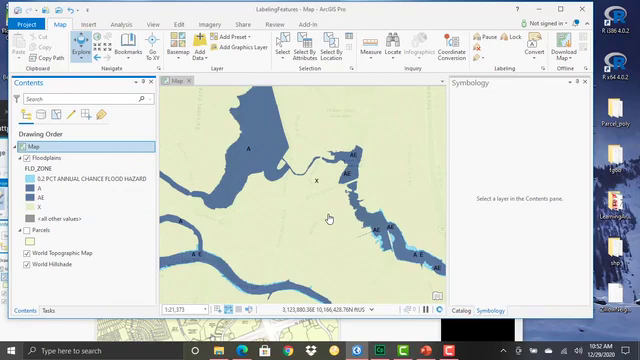
{"action": "scroll", "scroll_direction": "down", "scroll_amount": 3}
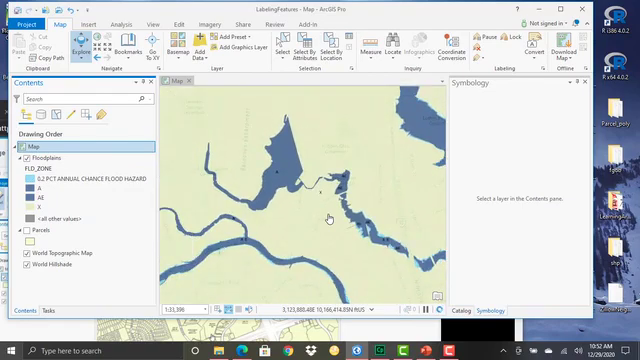